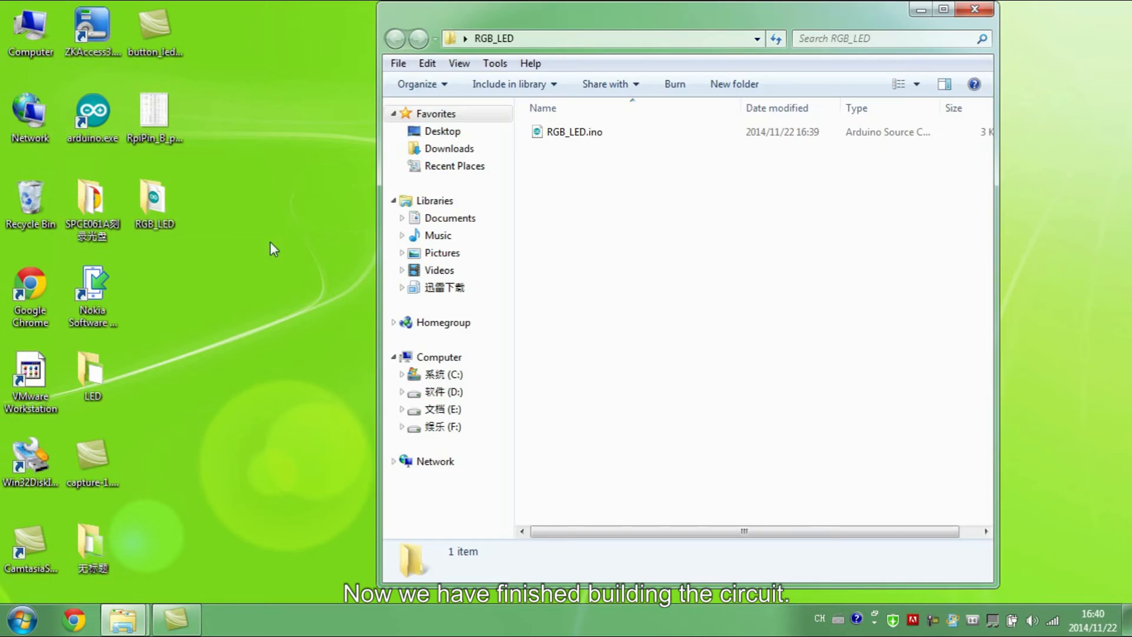
Open RGB_LED.ino from the RGB_LED folder in the Arduino IDE
{"action": "double_click", "coordinate": [574, 131]}
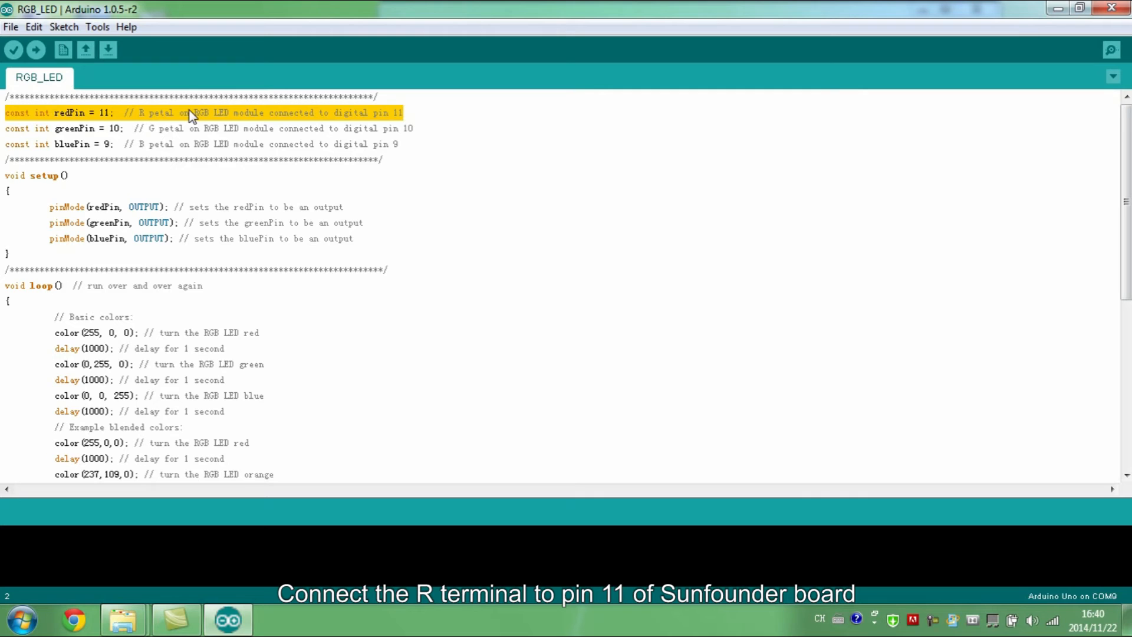
{"action": "mouse_move", "coordinate": [502, 143]}
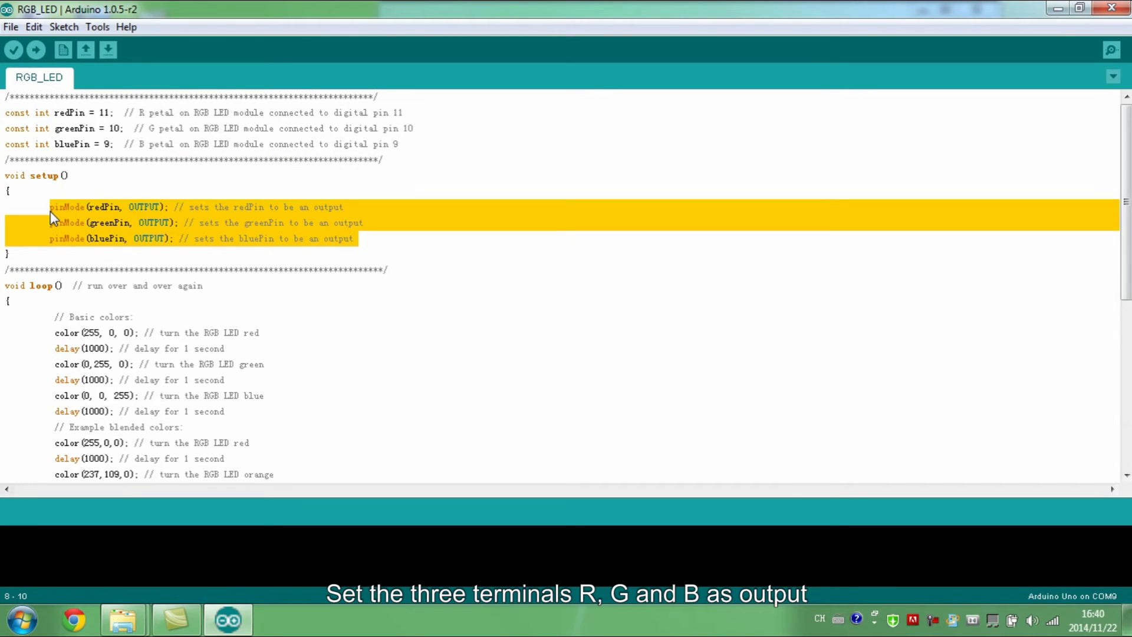
{"action": "mouse_move", "coordinate": [116, 231]}
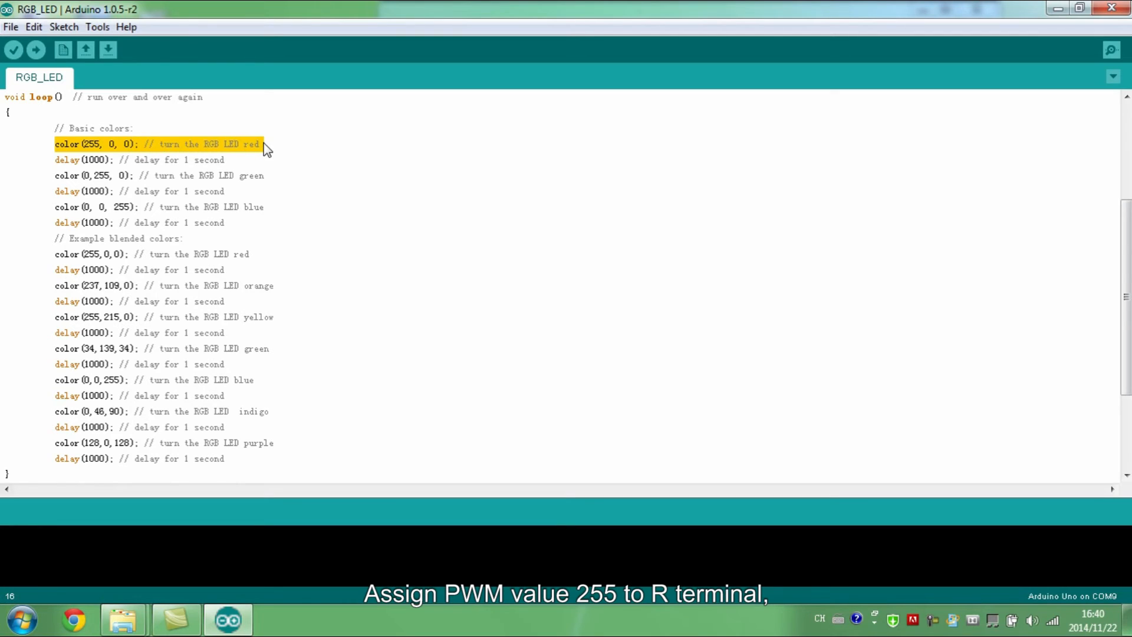
{"action": "mouse_move", "coordinate": [179, 168]}
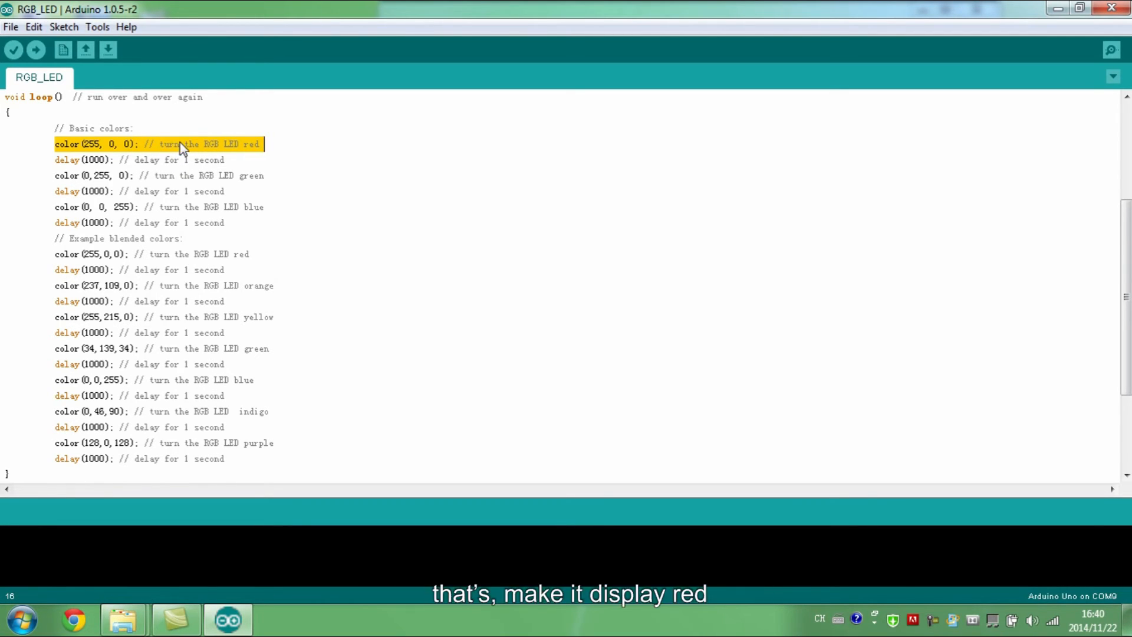
{"action": "mouse_move", "coordinate": [250, 210]}
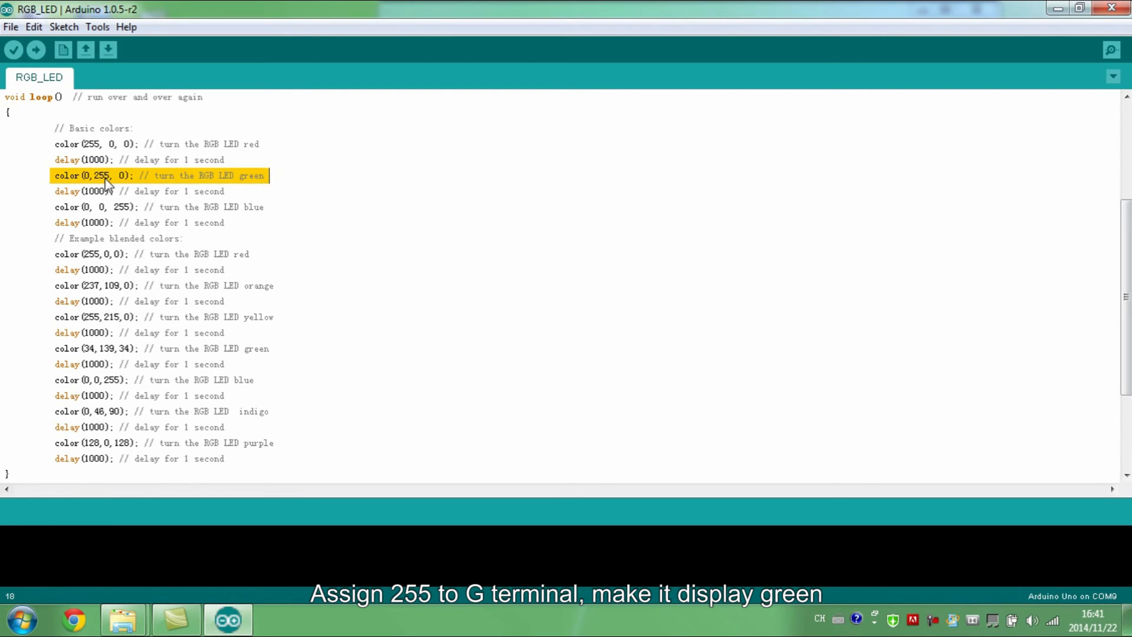
{"action": "mouse_move", "coordinate": [72, 210]}
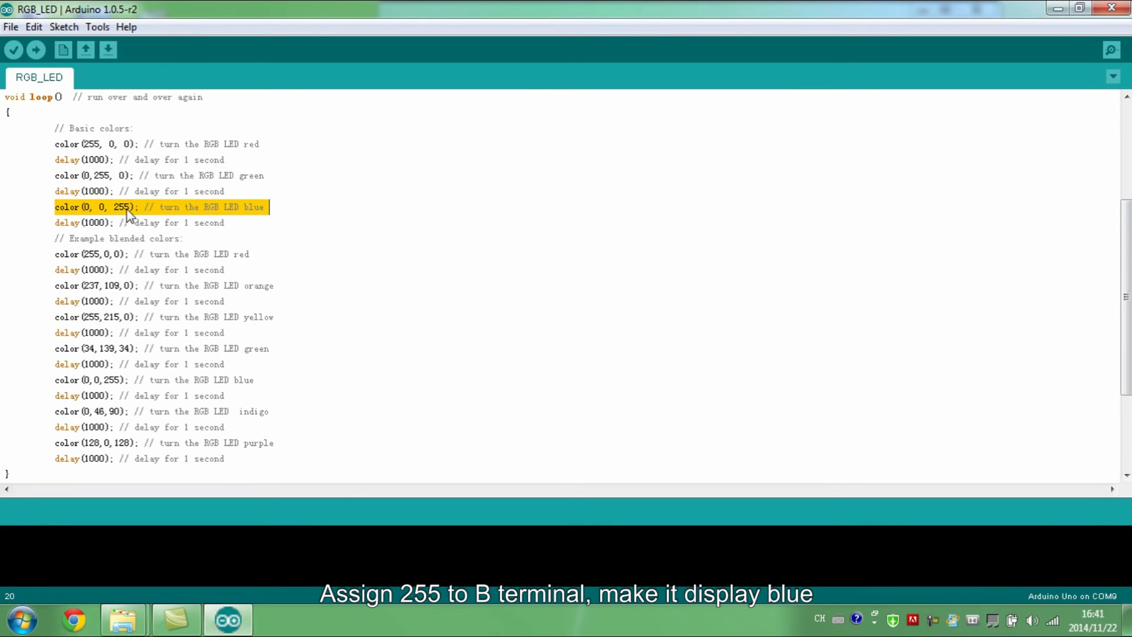
{"action": "mouse_move", "coordinate": [157, 259]}
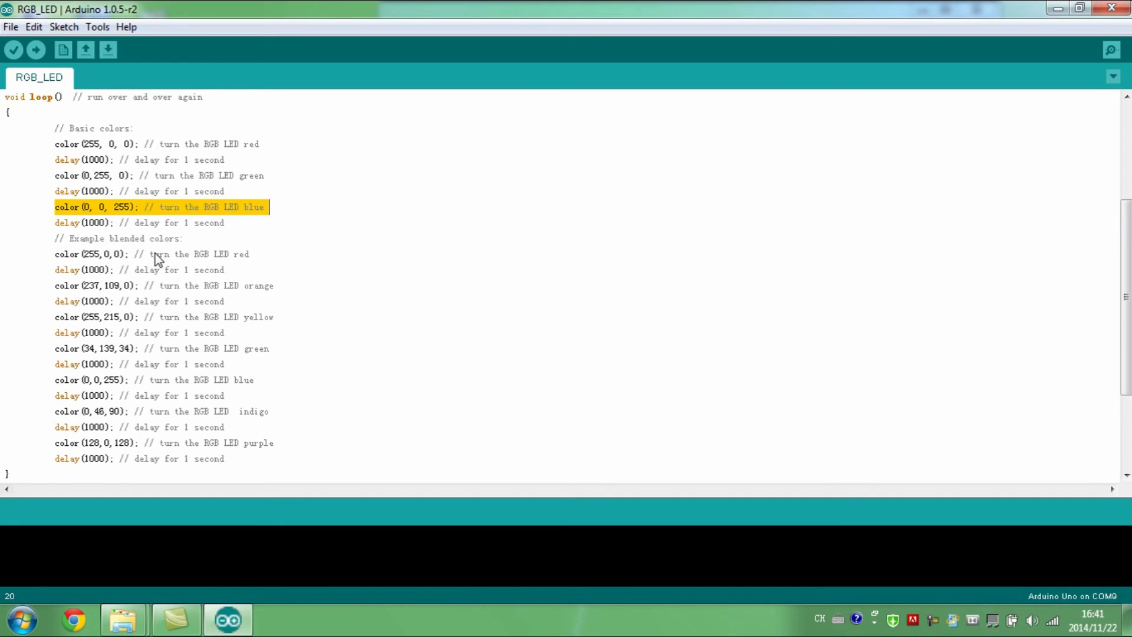
{"action": "scroll", "scroll_direction": "down", "scroll_amount": 3}
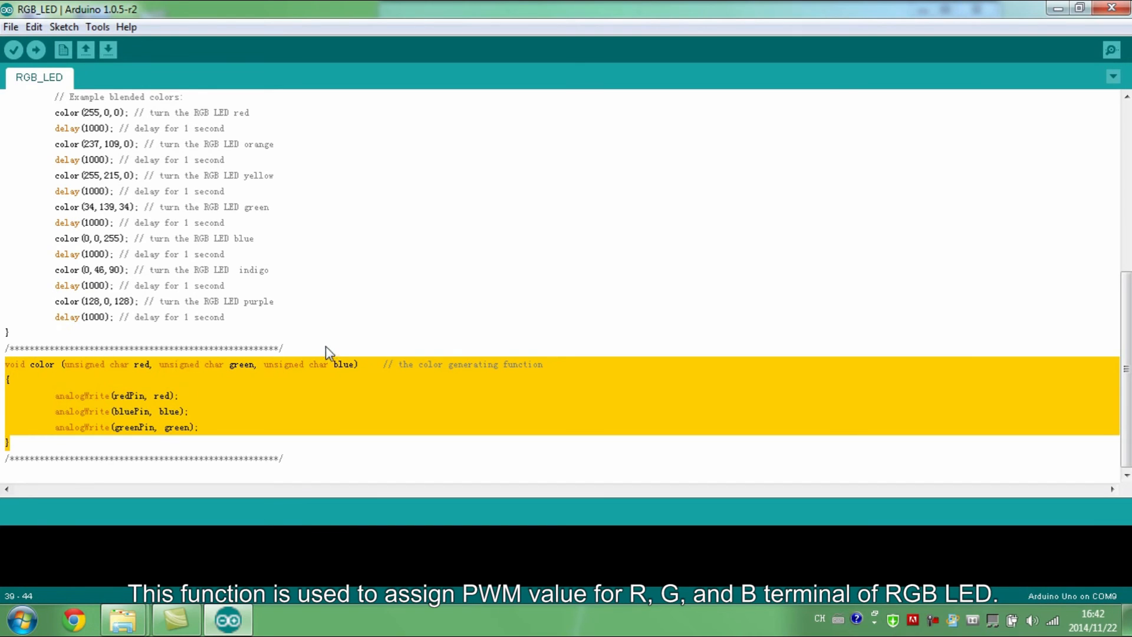
{"action": "mouse_move", "coordinate": [635, 350]}
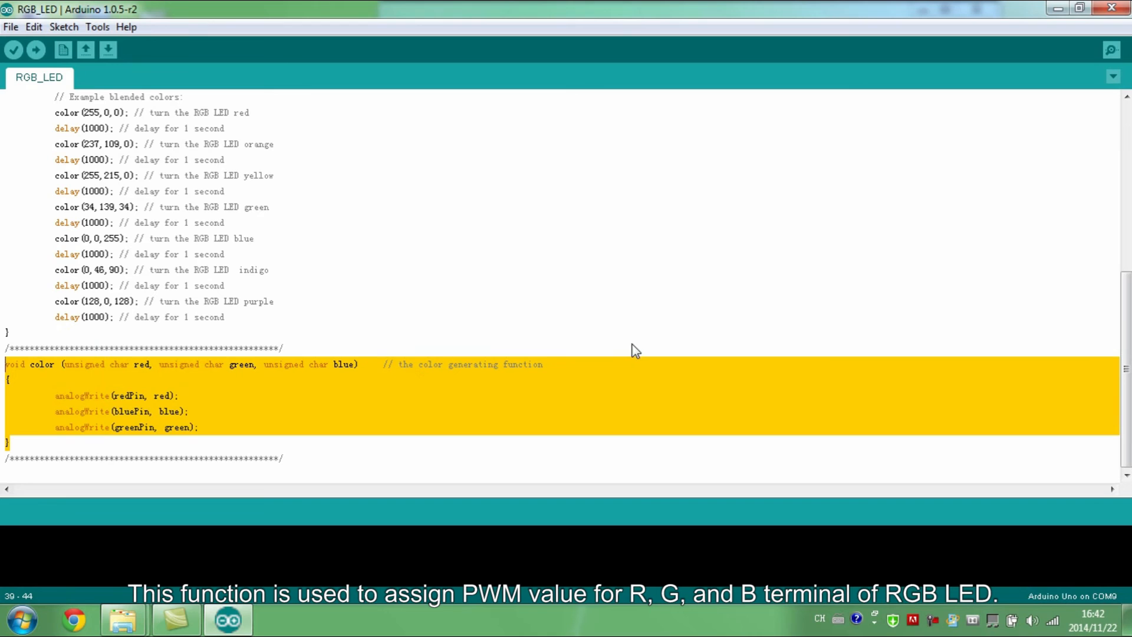
{"action": "mouse_move", "coordinate": [484, 360]}
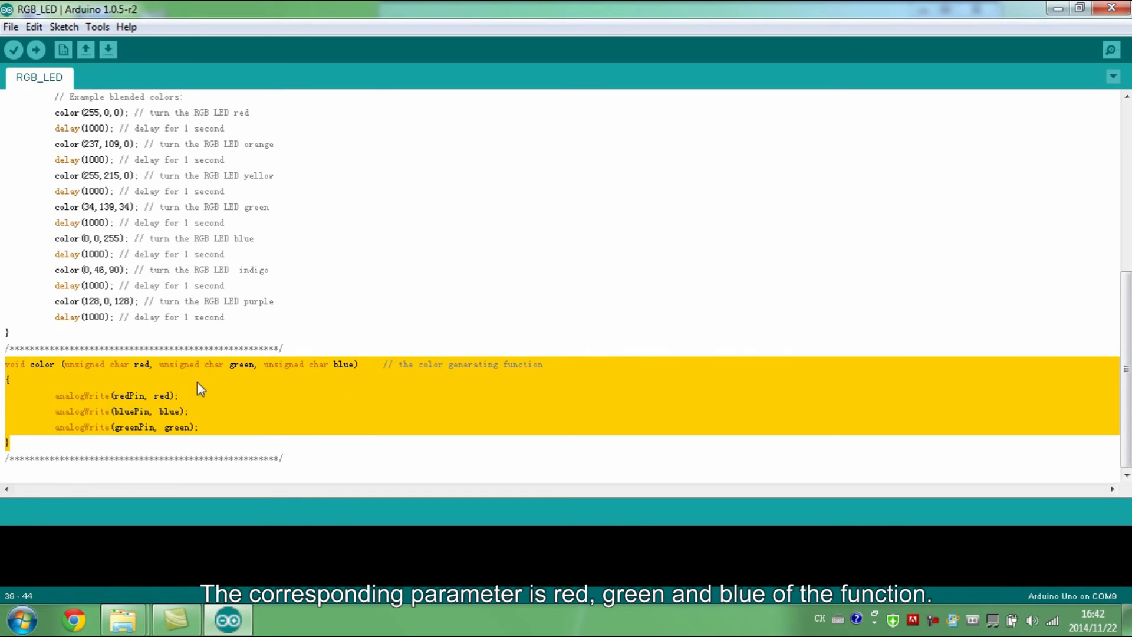
{"action": "double_click", "coordinate": [242, 365]}
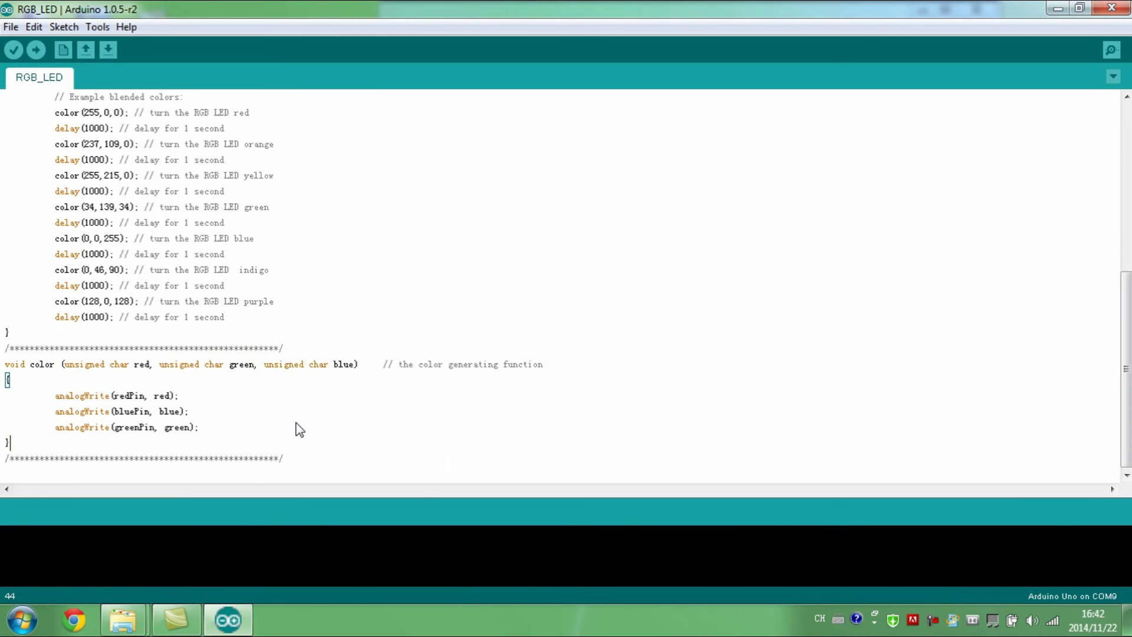
Verify the RGB_LED sketch (1,510 bytes) and upload it to the Arduino Uno
{"action": "left_click", "coordinate": [13, 50]}
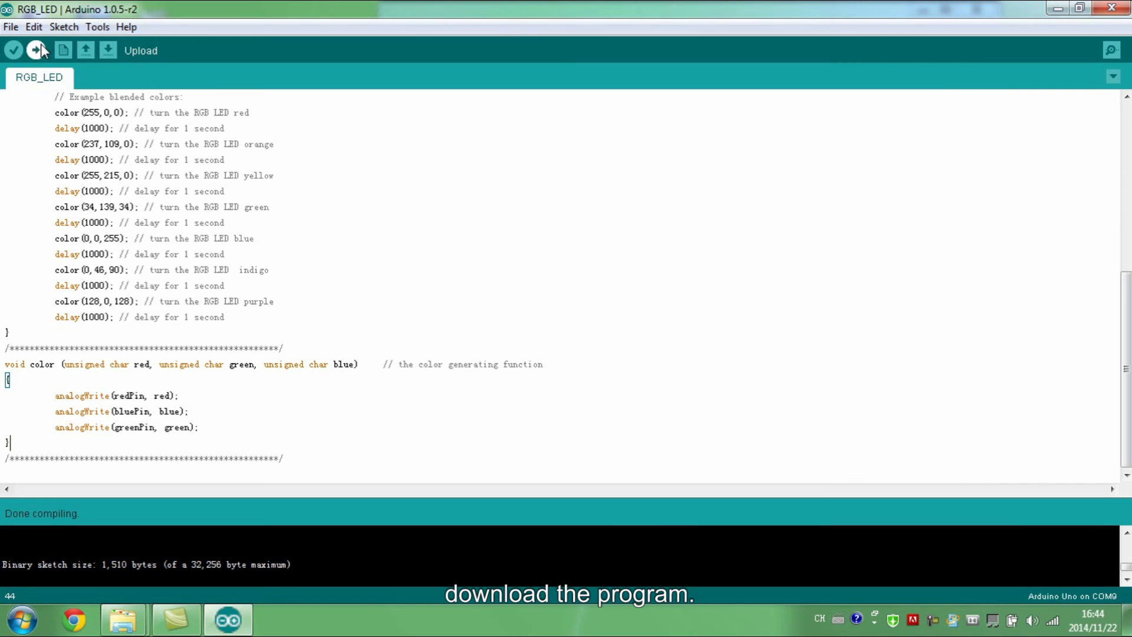
{"action": "left_click", "coordinate": [39, 49]}
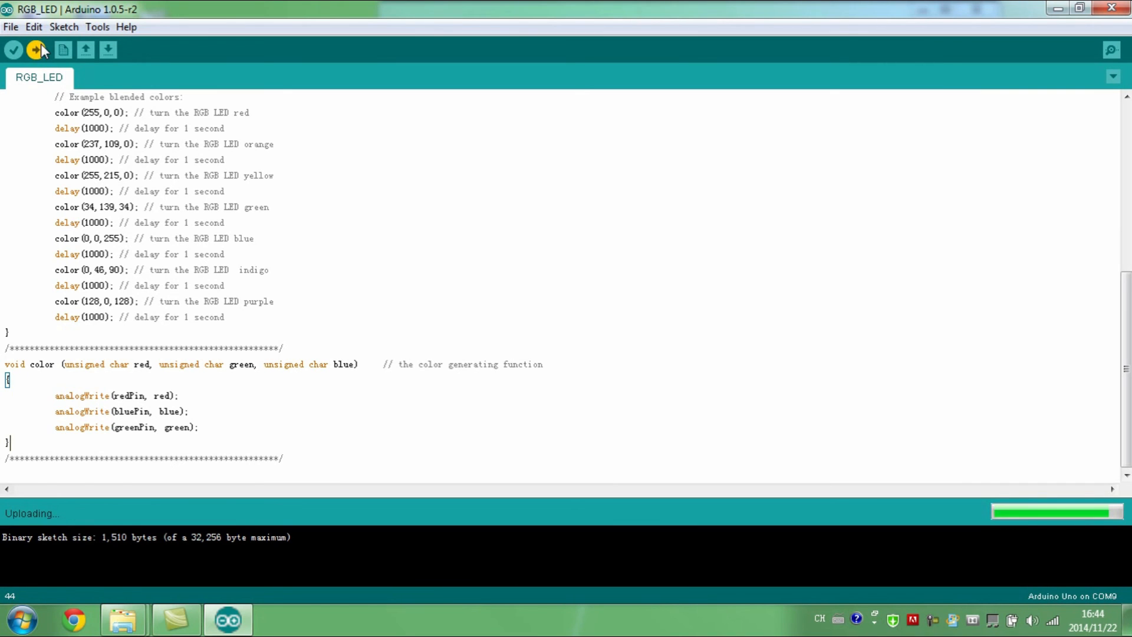